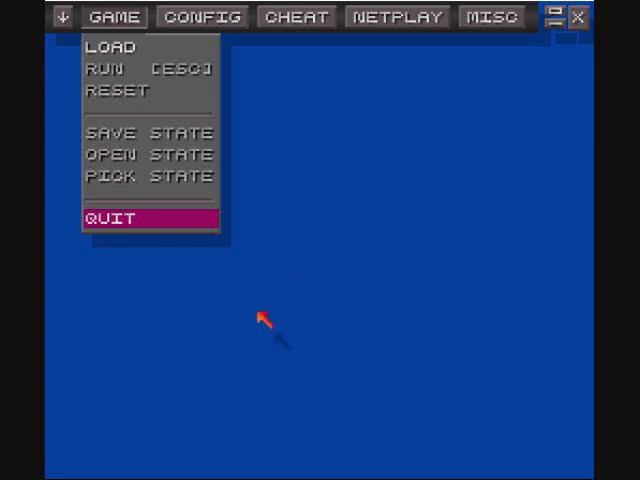
pyautogui.moveTo(180, 46)
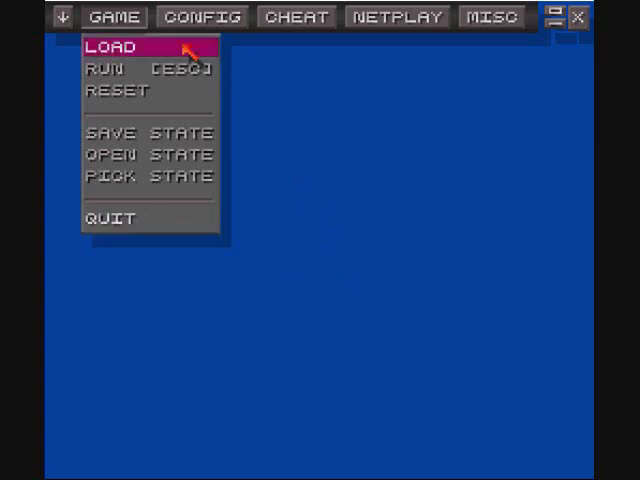
pyautogui.moveTo(228, 32)
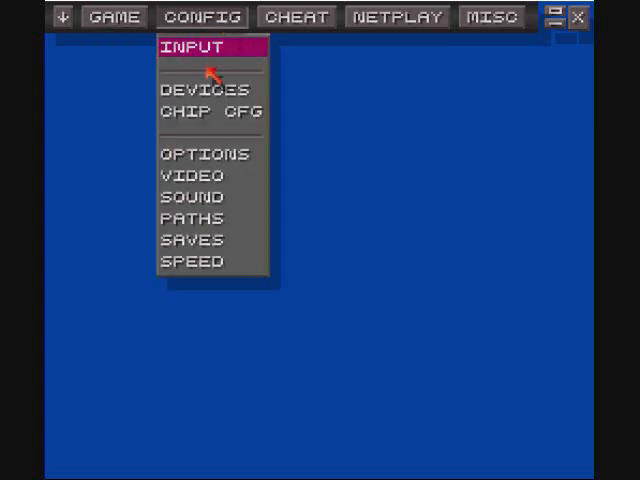
# - Review player 1's keyboard/gamepad key mappings in Input Device, then return to the CONFIG menu
pyautogui.click(202, 46)
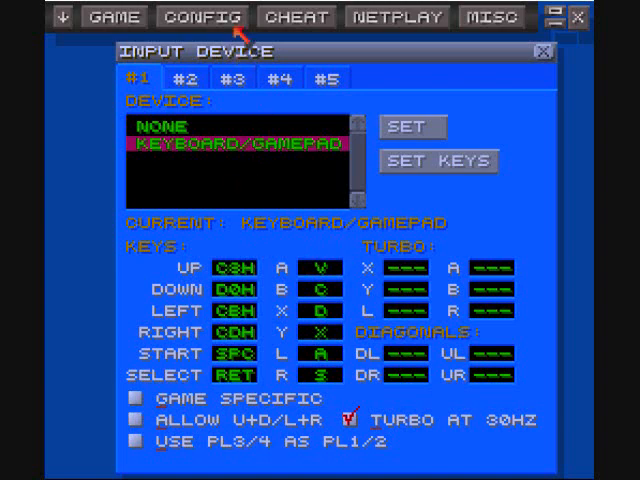
pyautogui.click(204, 20)
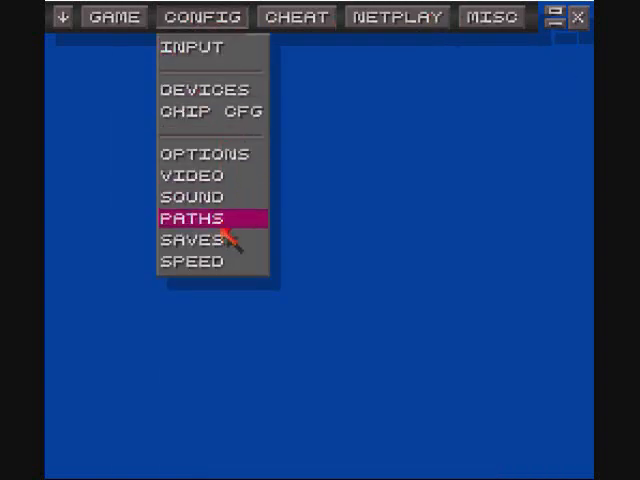
# - Review Save Options with SRAM savestate loading ticked, then return to the CONFIG menu
pyautogui.click(190, 240)
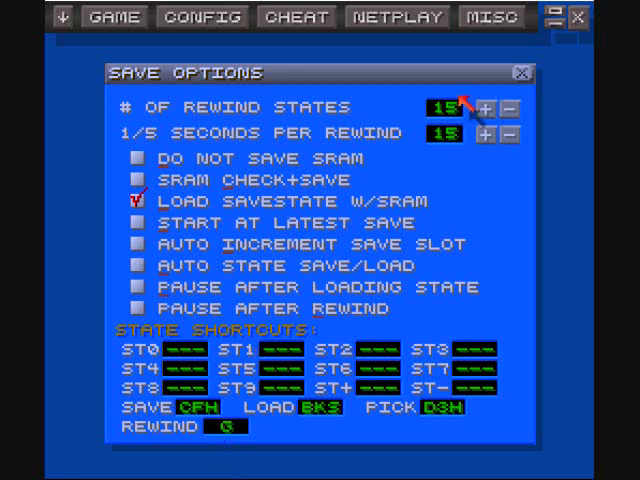
pyautogui.click(204, 18)
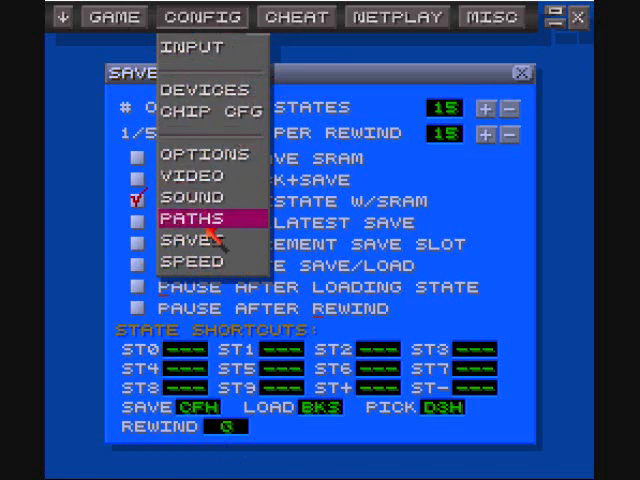
# - View Speed Options, then bring up Sound Config showing stereo sound at 32000 Hz
pyautogui.click(196, 262)
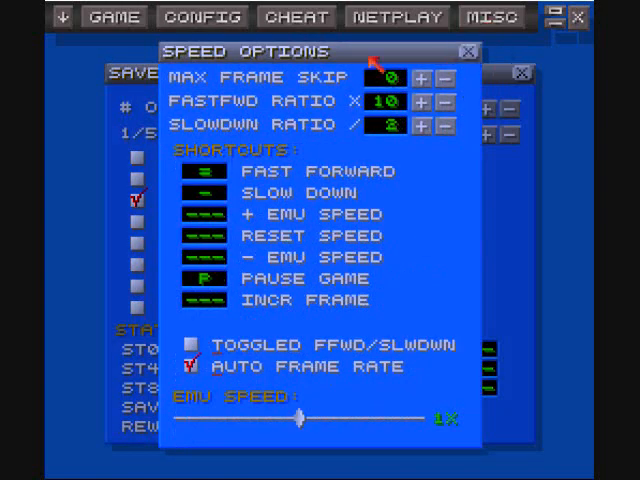
pyautogui.click(200, 18)
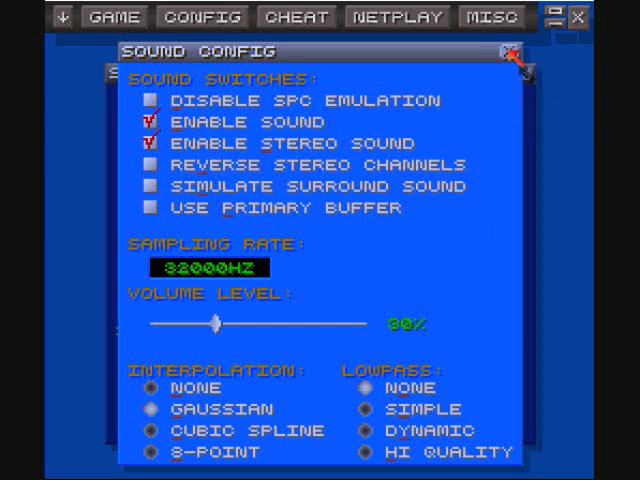
pyautogui.moveTo(522, 68)
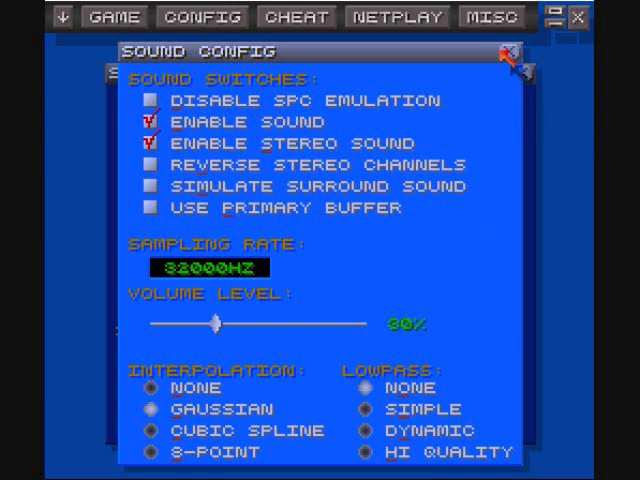